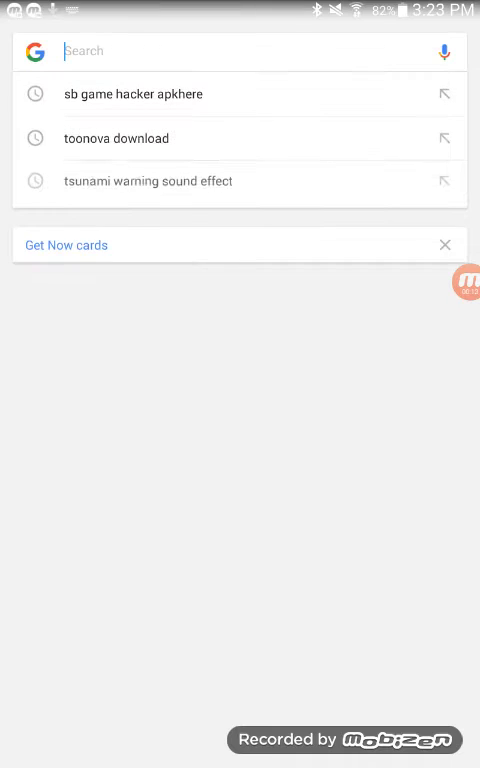
Search Google for 'sb game hacker apkhere' using the recent-search suggestion
click(240, 52)
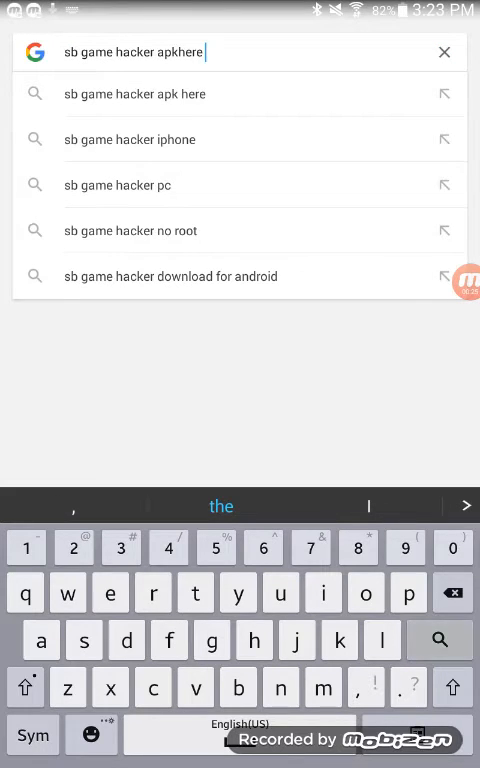
click(440, 640)
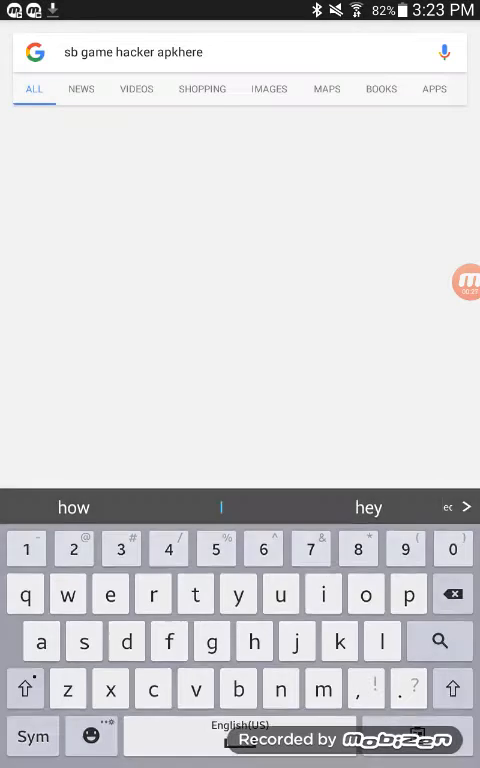
Reach the Game Hacker 3.1 download page from the APKHere search result
click(438, 640)
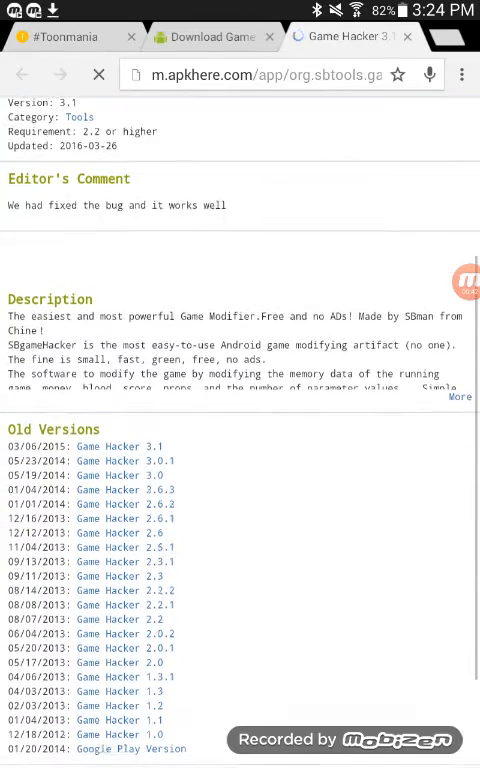
scroll(down, 3)
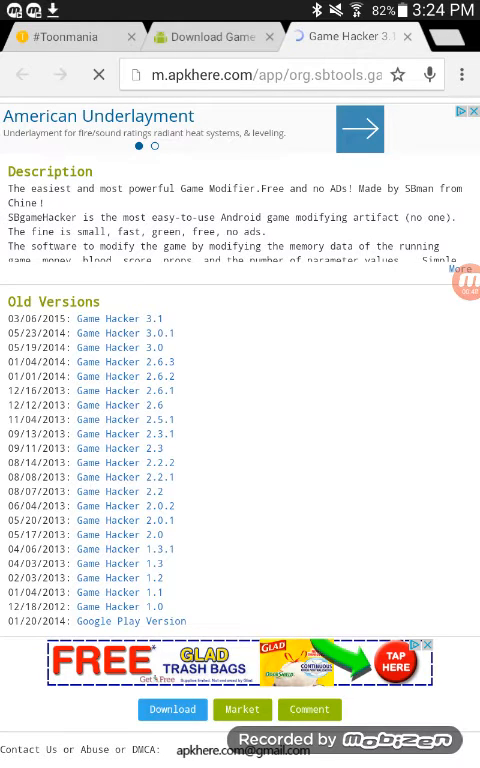
click(172, 708)
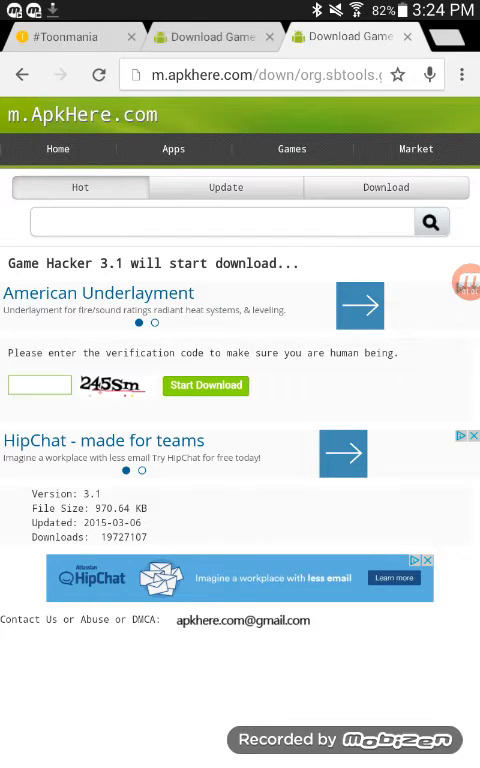
Enter verification code 245Sm and download the Game Hacker 3.1 APK
click(40, 386)
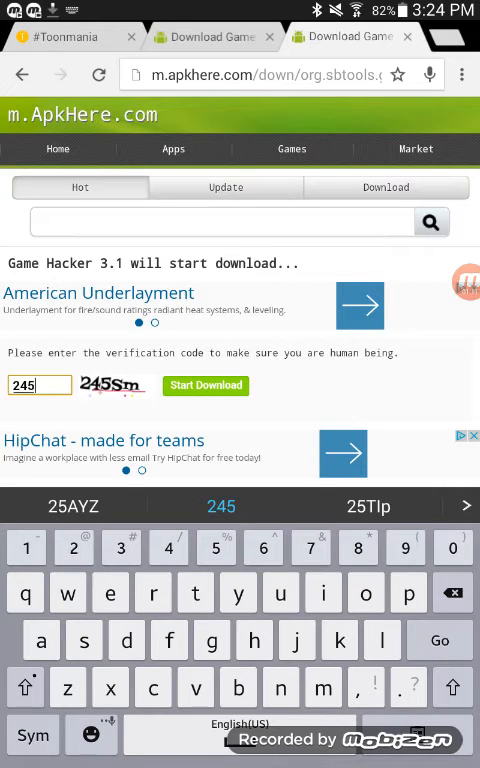
text(S)
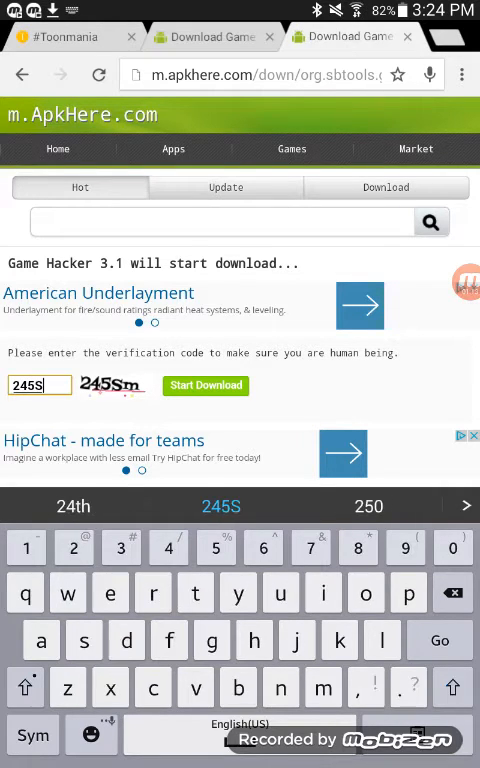
text(m)
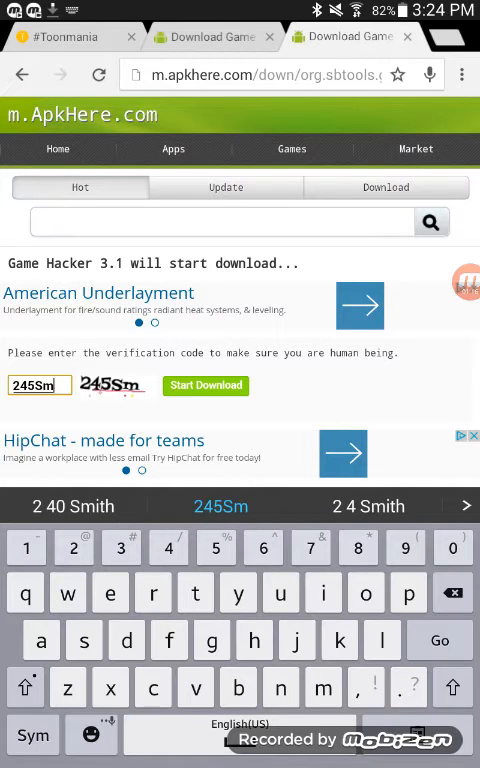
click(204, 386)
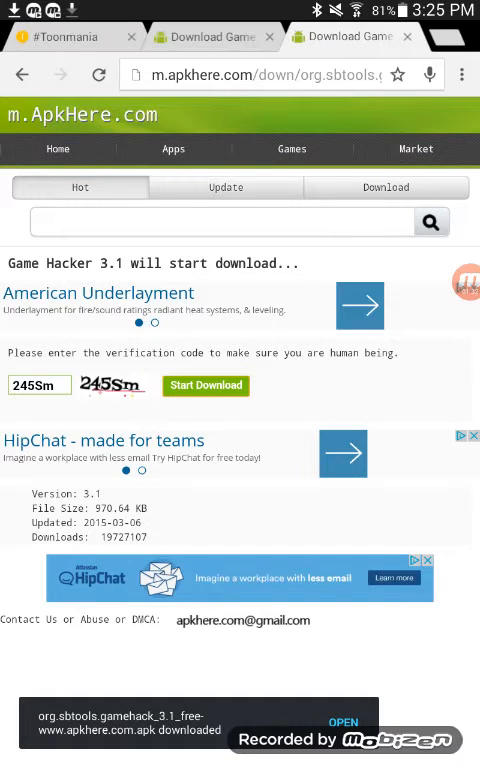
Launch the downloaded Game Hacker APK from Chrome, hitting the unknown-sources install warning
drag(240, 4, 240, 400)
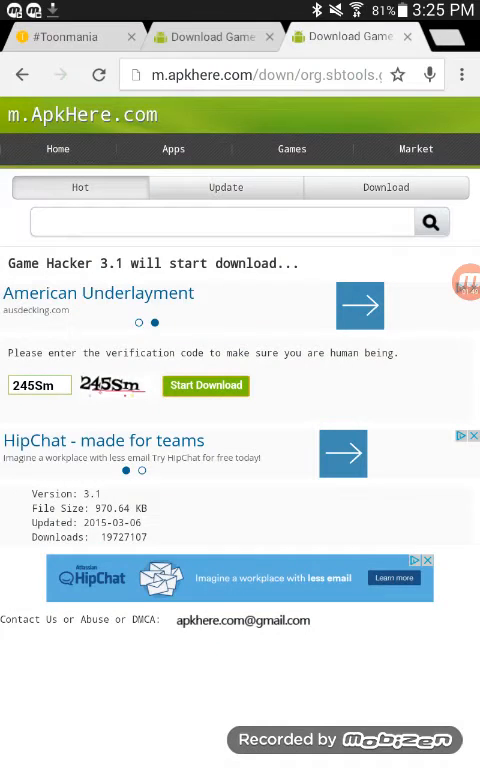
click(204, 386)
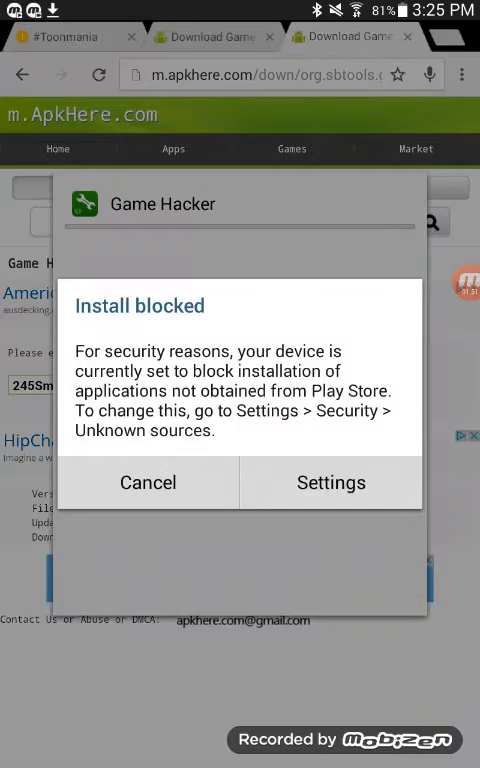
Allow installs from unknown sources and install Game Hacker
click(330, 484)
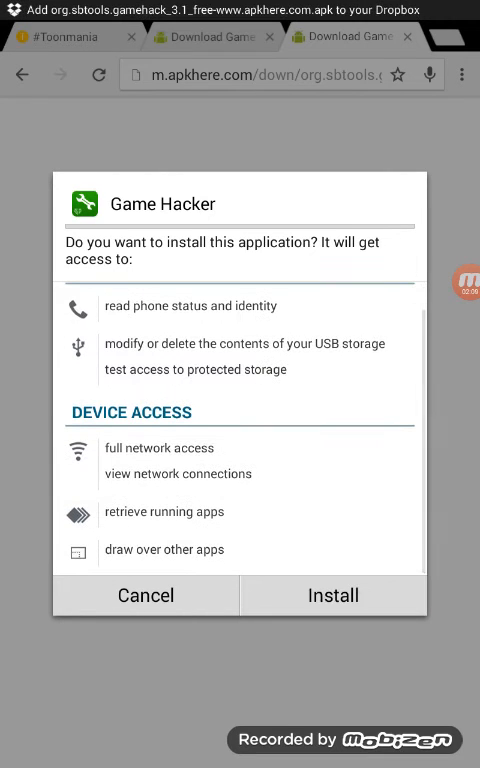
click(332, 596)
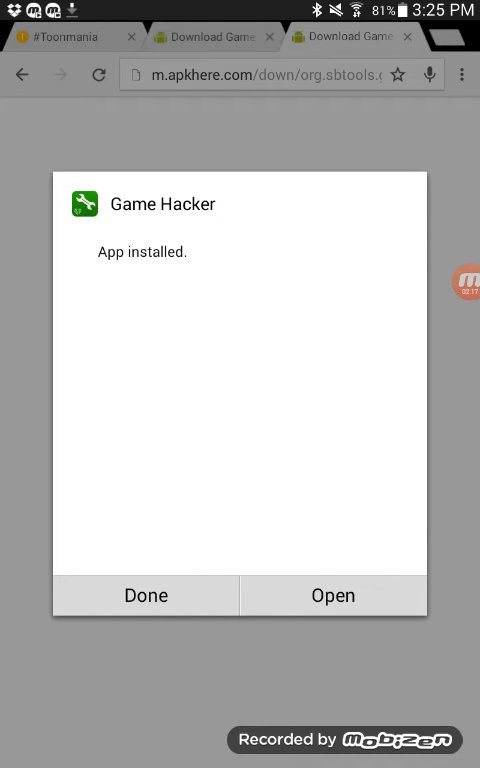
Launch Game Hacker, grant root access, and park its floating icon on the right edge
click(146, 596)
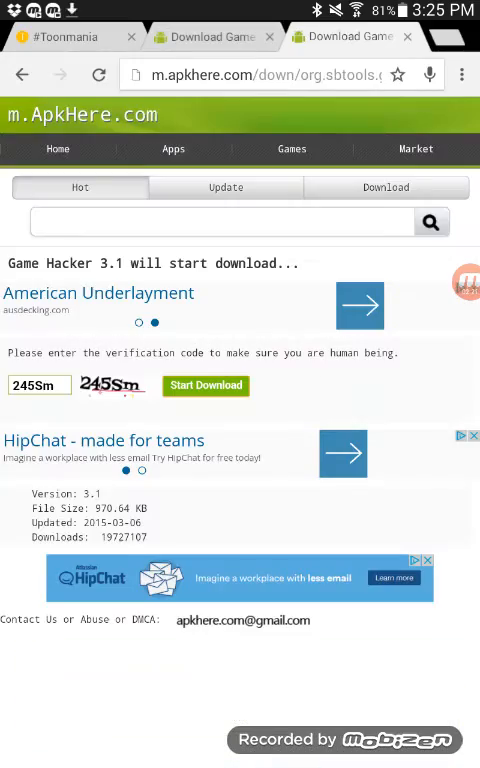
click(204, 386)
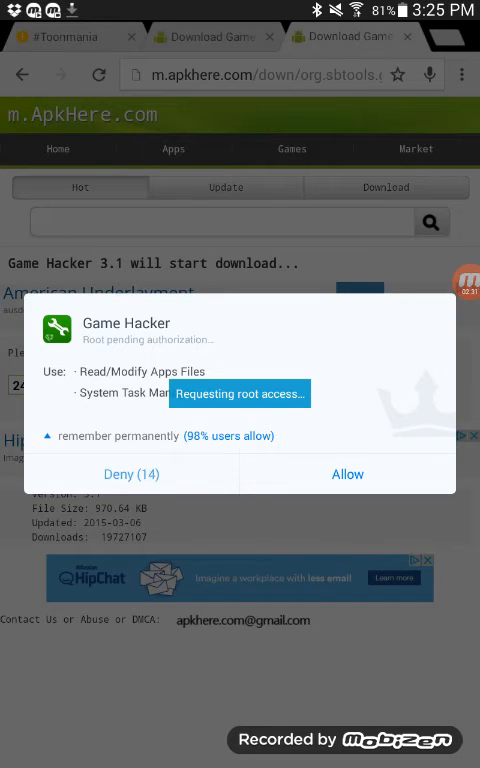
click(348, 472)
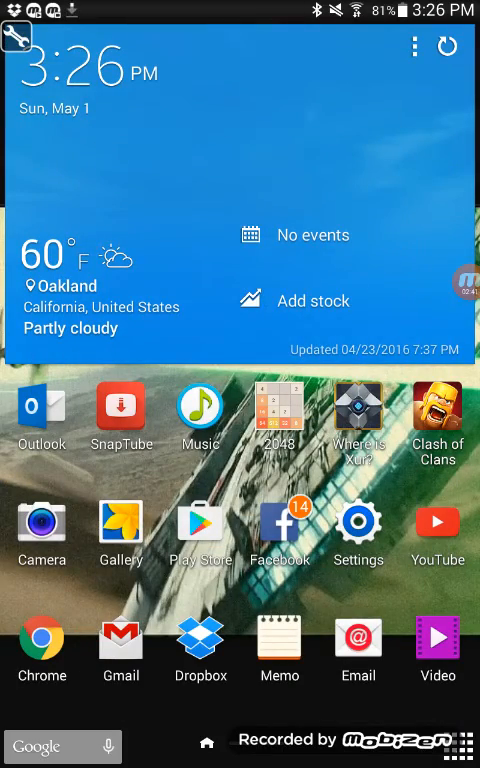
drag(16, 36, 460, 208)
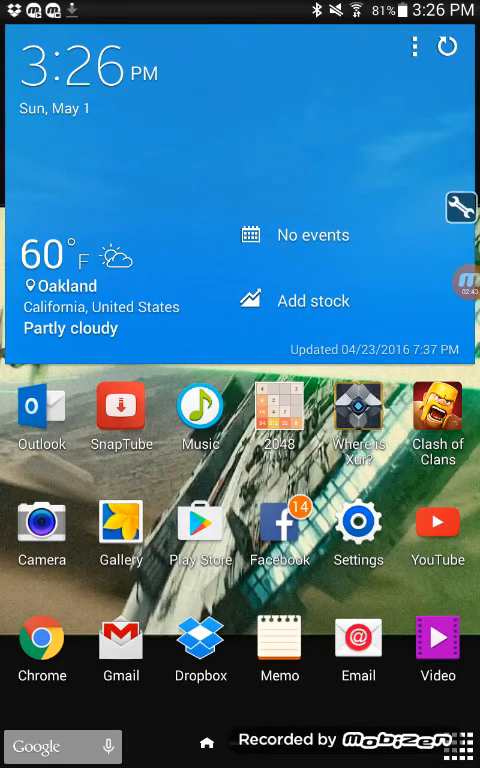